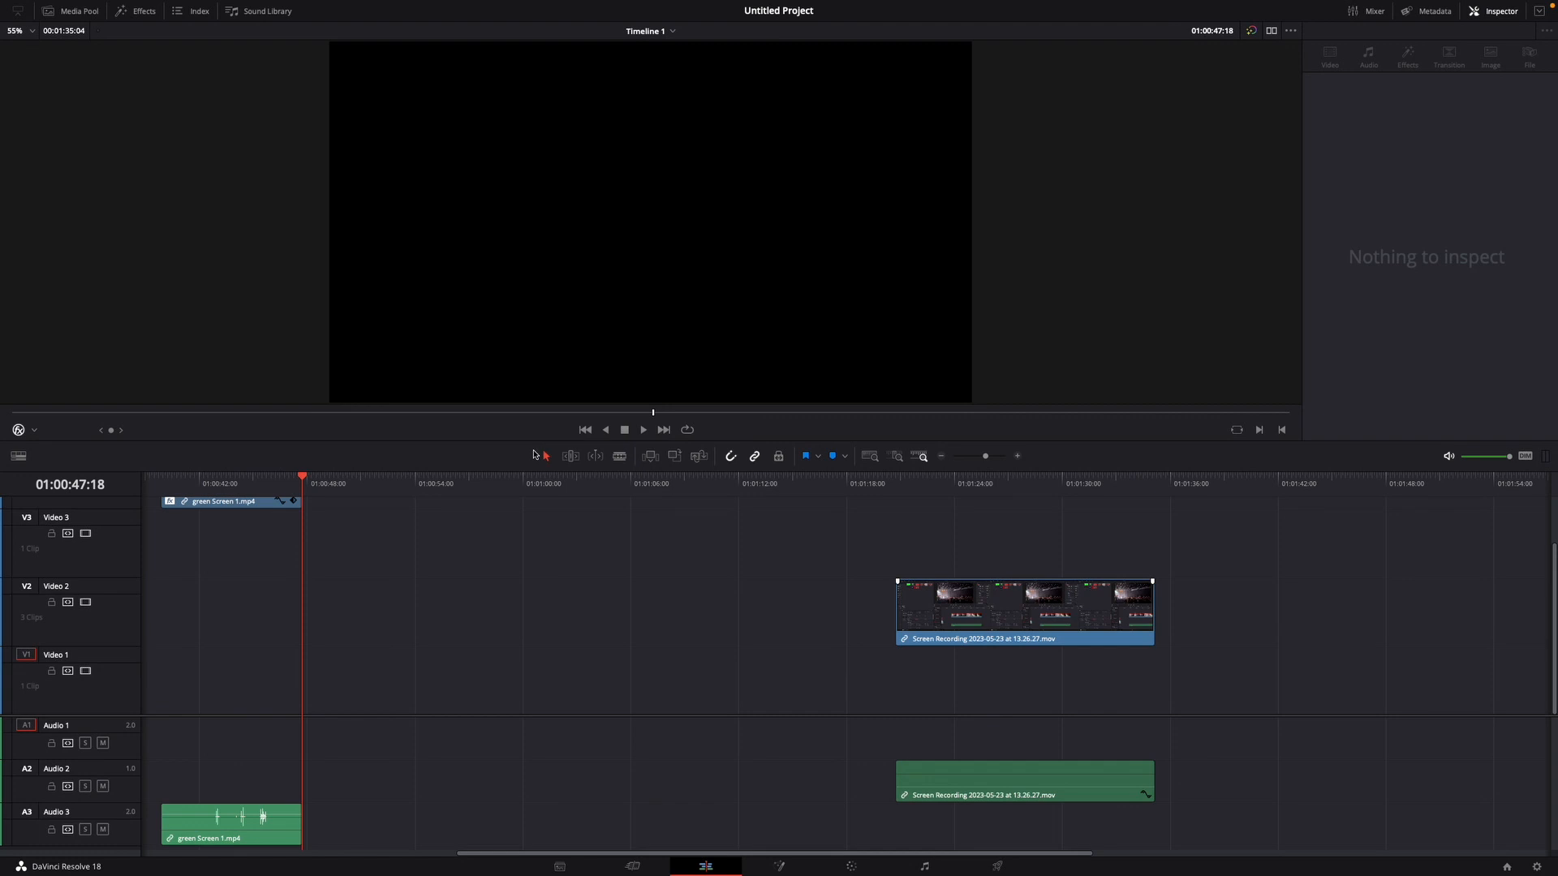
mouse_move(879, 620)
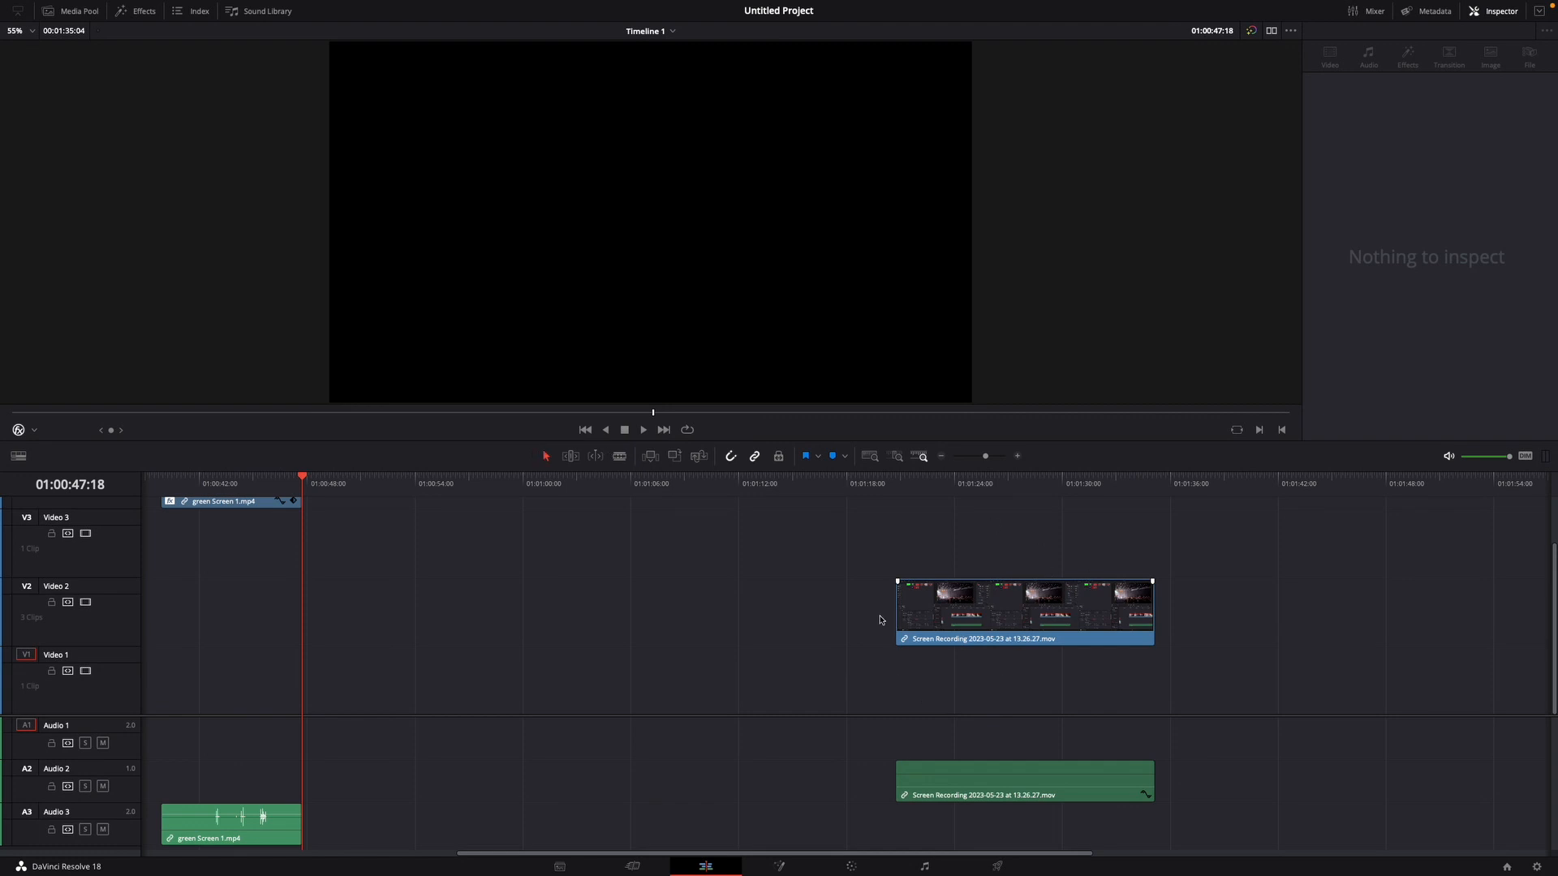
- Shift the Video 2 screen recording clip earlier and bring the playhead near its start
click(1024, 612)
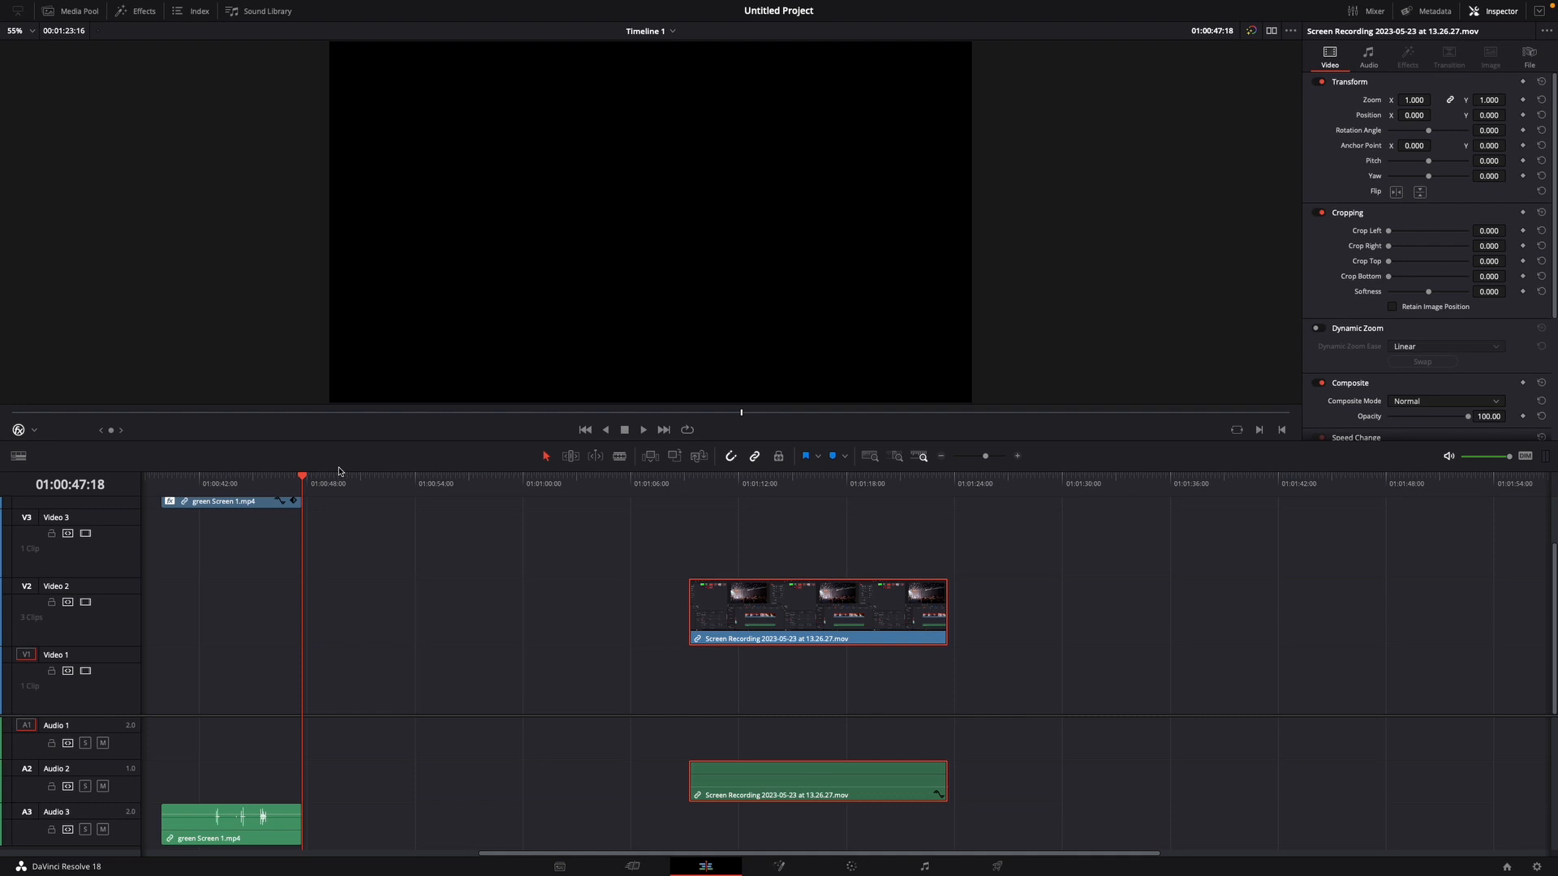
click(664, 483)
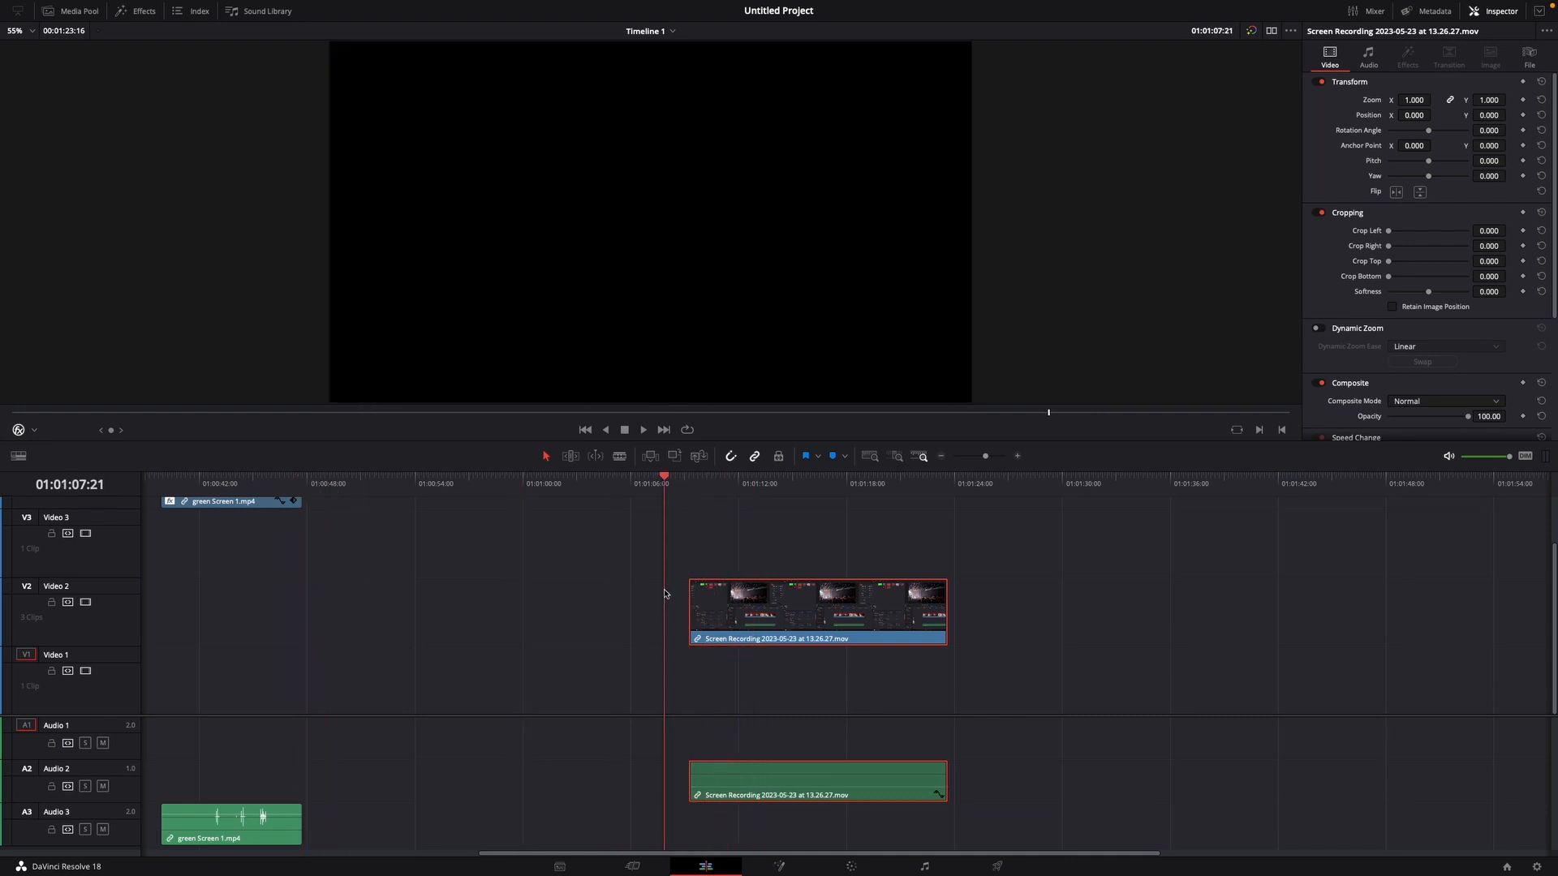
- Place the playhead at 01:01:15:18, partway through the screen recording clip
click(790, 483)
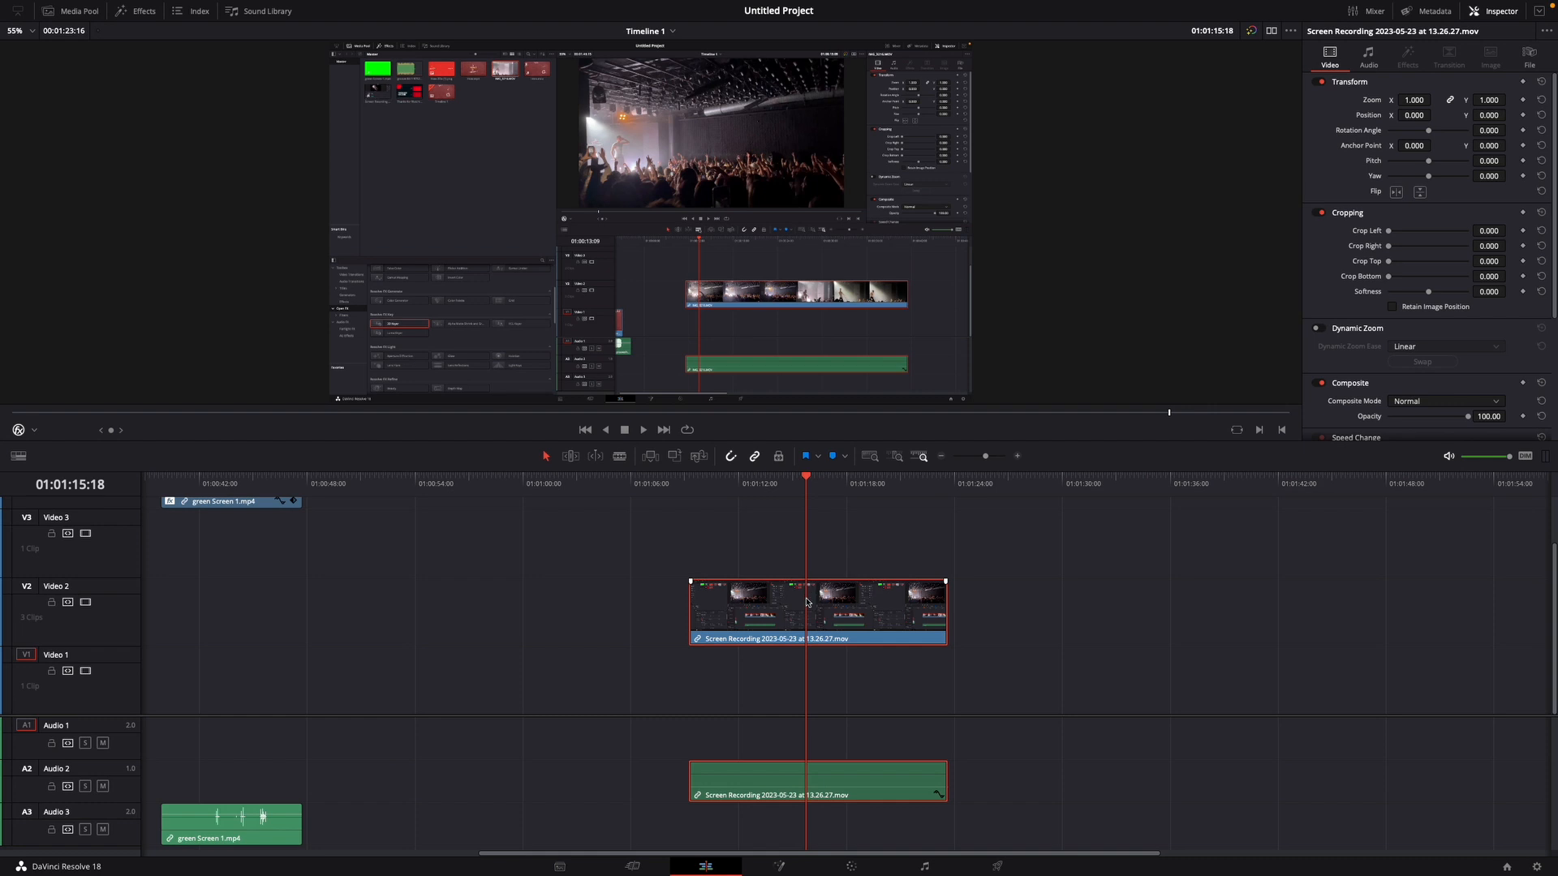
mouse_move(896, 588)
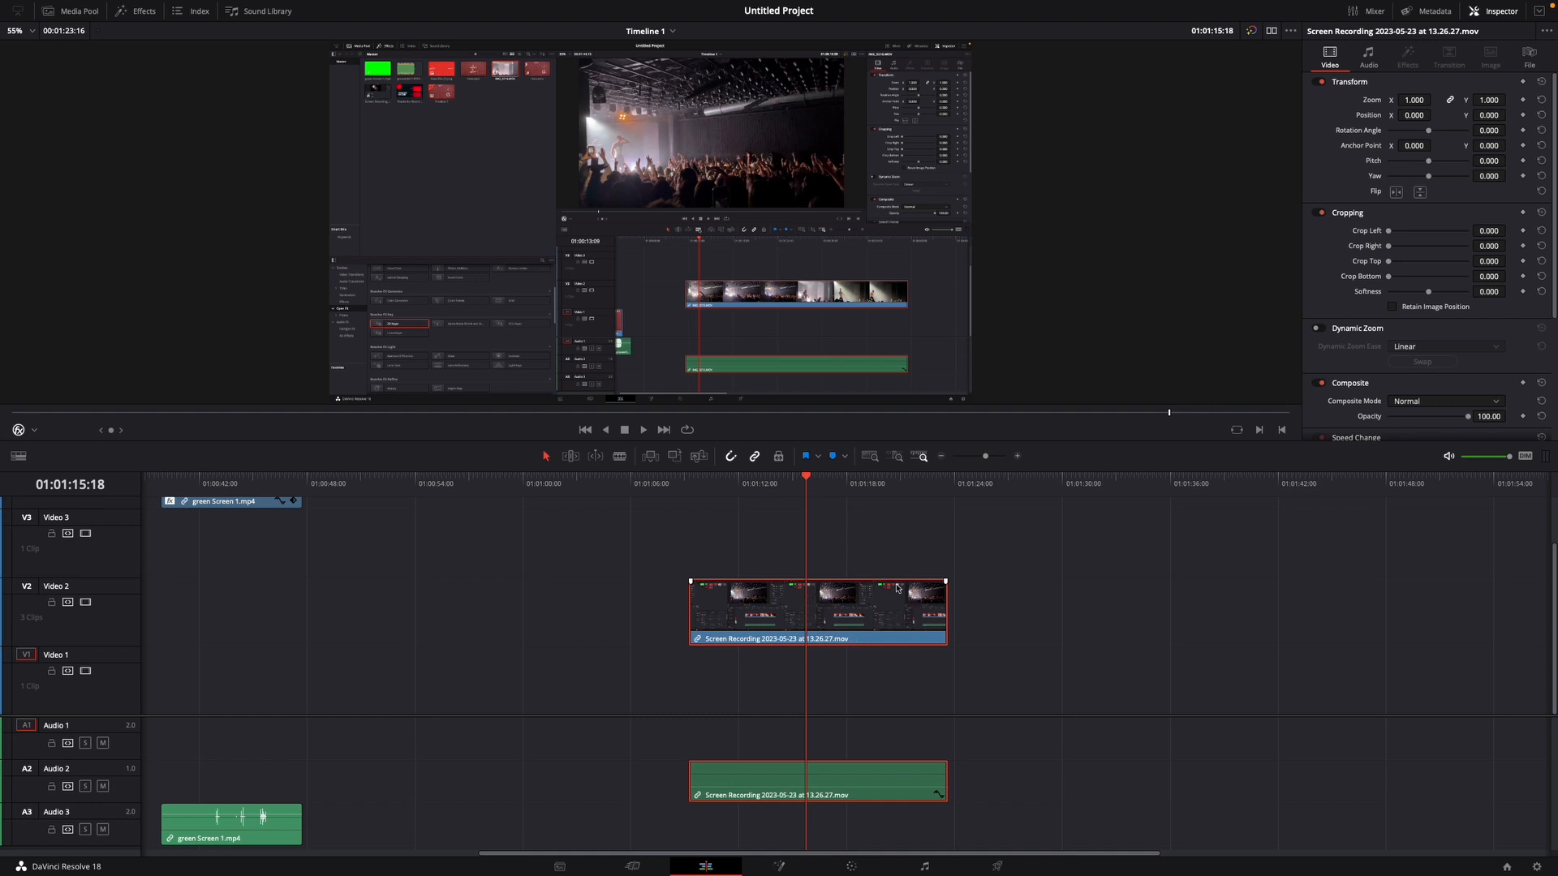
mouse_move(877, 604)
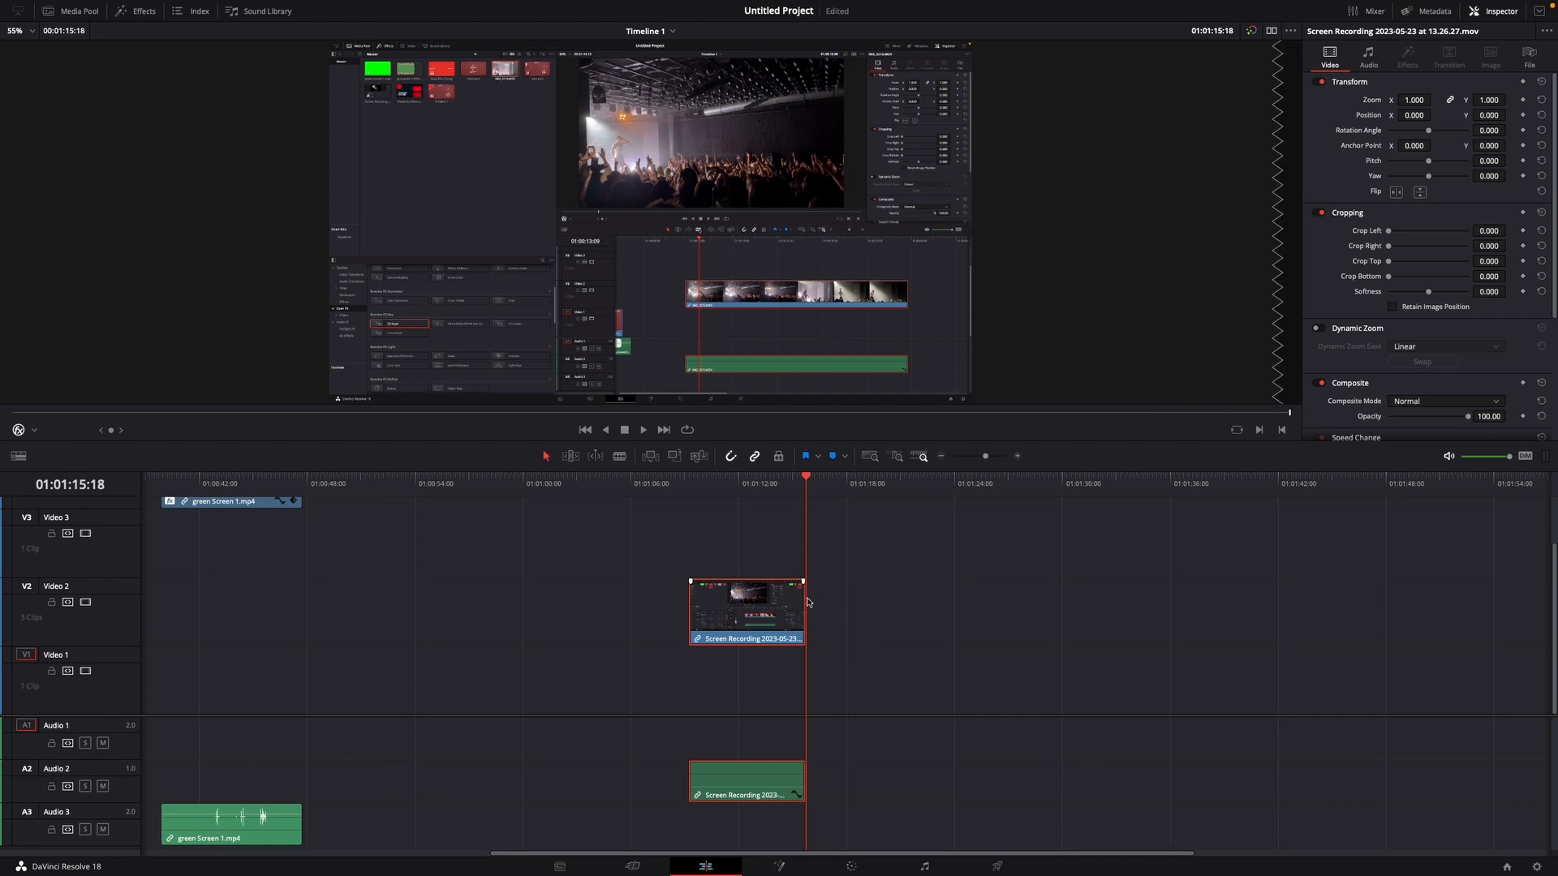
mouse_move(829, 619)
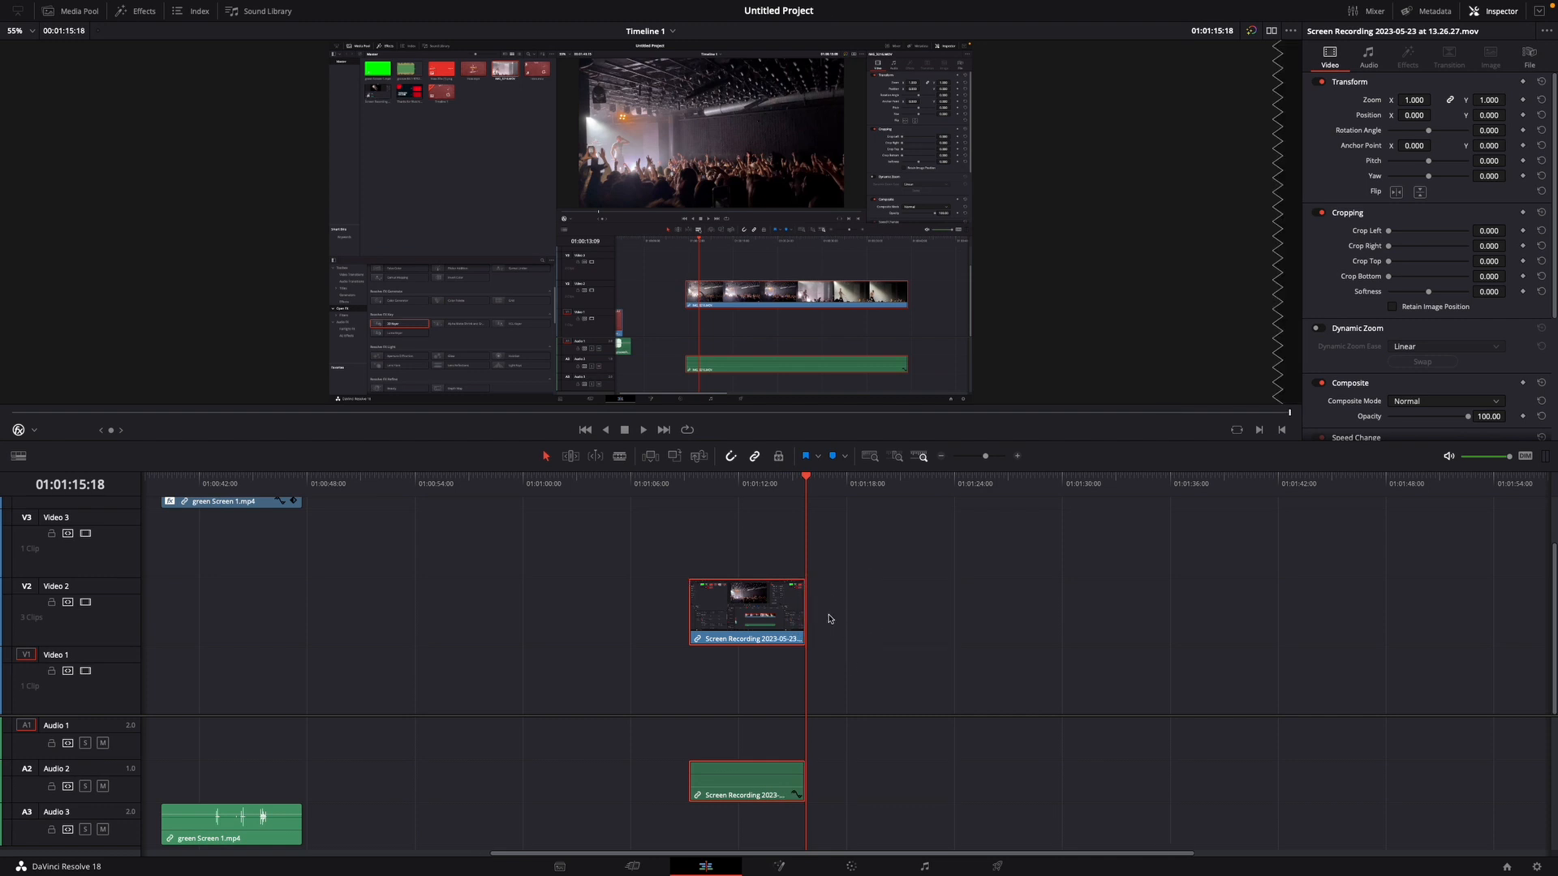
mouse_move(843, 647)
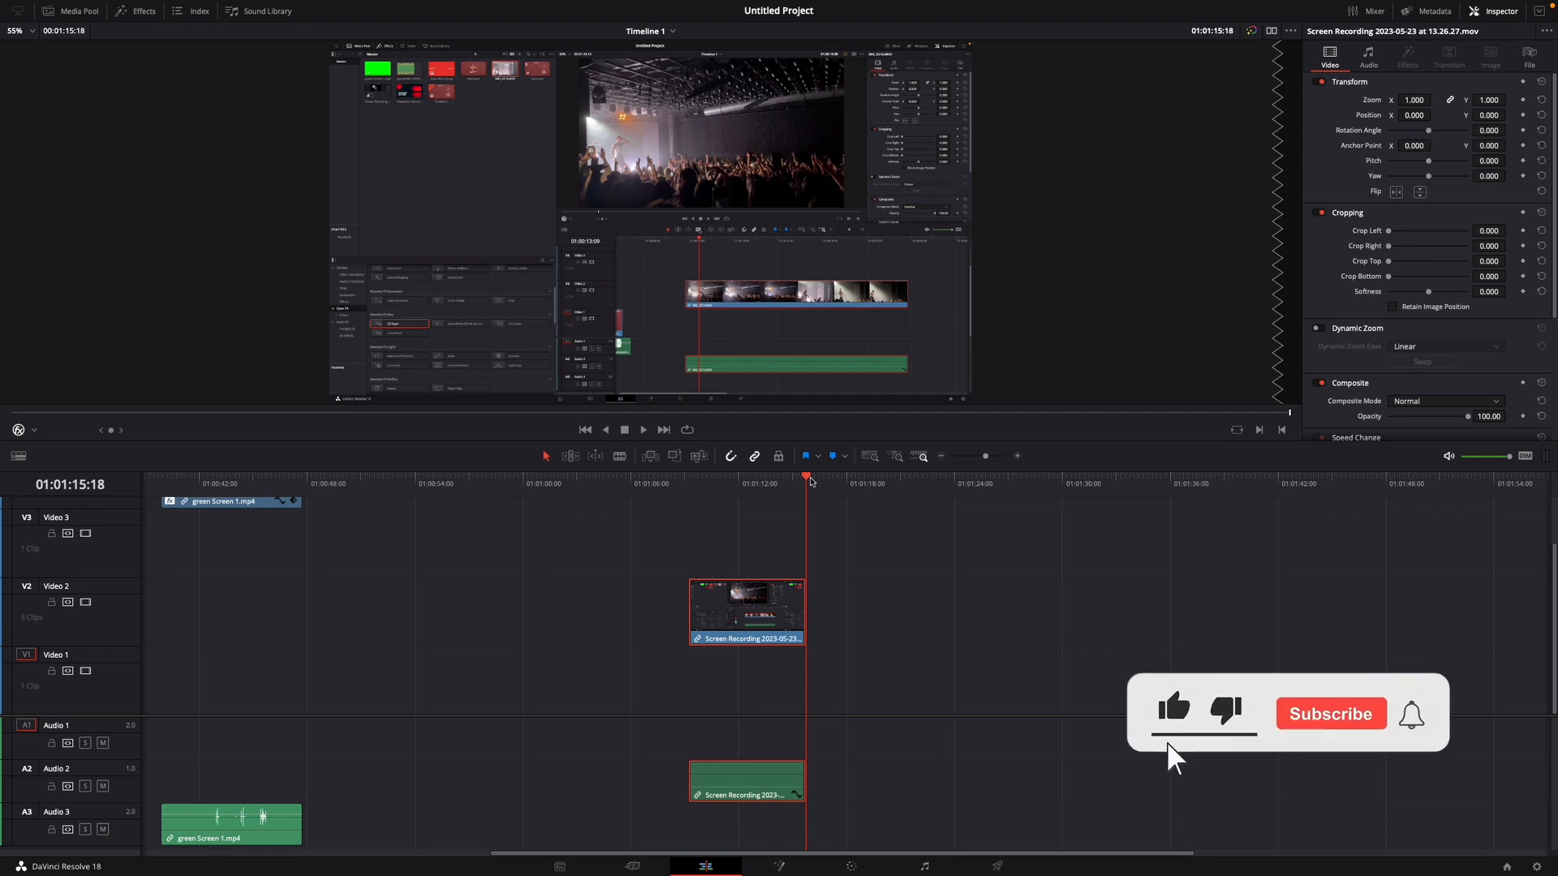
click(1329, 714)
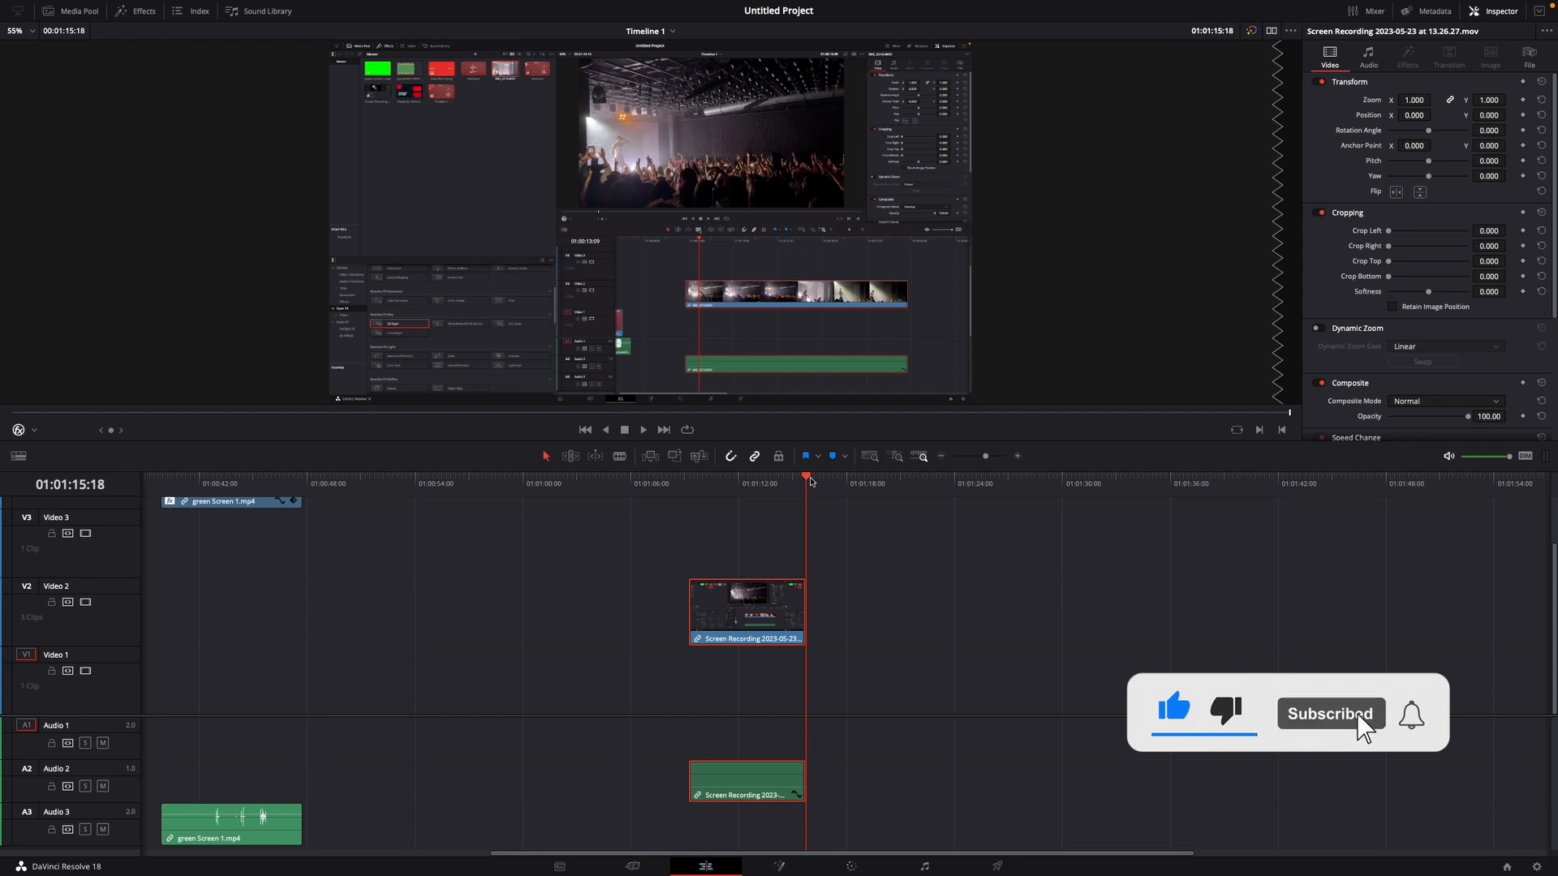